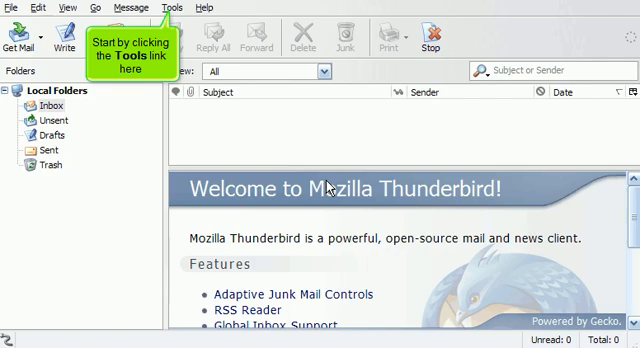
# Reach Account Settings from the Tools menu
pyautogui.click(172, 8)
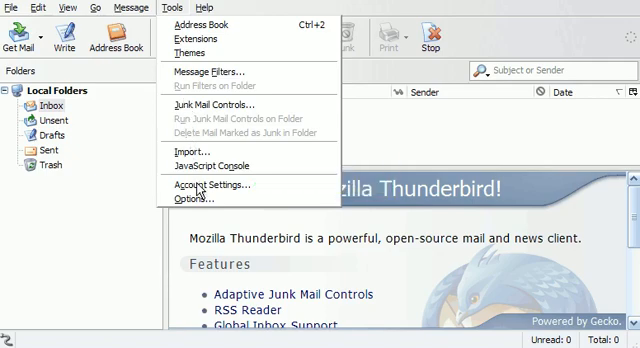
pyautogui.click(208, 184)
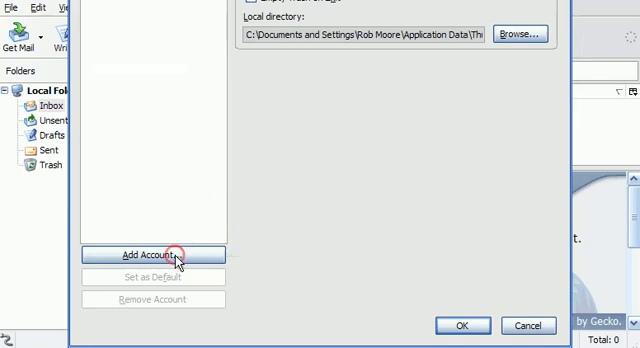
# Start a new Email account and enter the sender name John with his email address
pyautogui.click(152, 256)
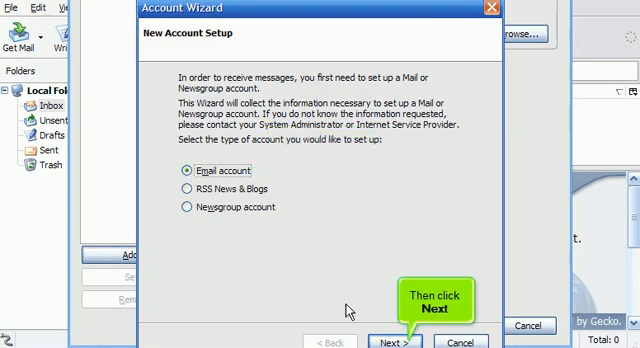
pyautogui.click(390, 340)
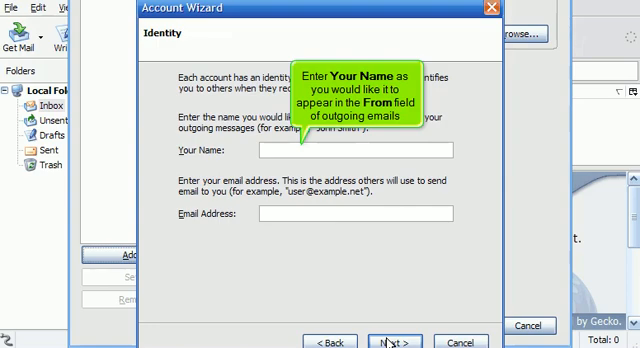
pyautogui.write('John')
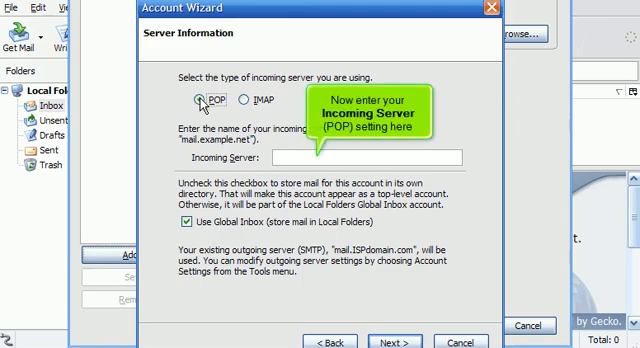
# Enter mail.demo1234.com as the POP incoming server
pyautogui.write('mail.demo1234.c')
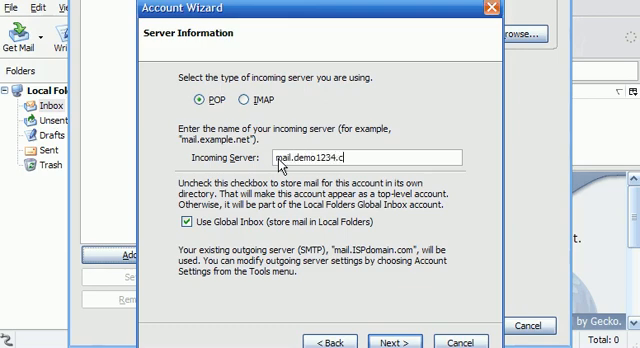
pyautogui.write('om')
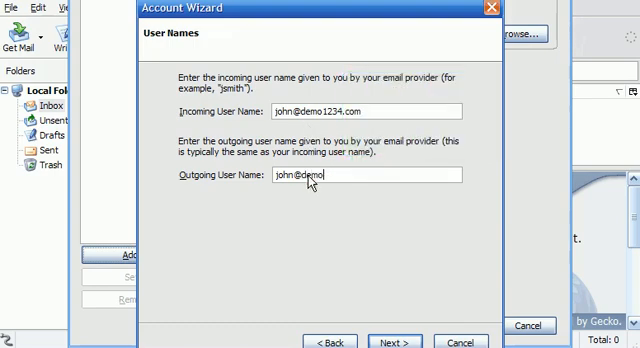
pyautogui.write('1234.com')
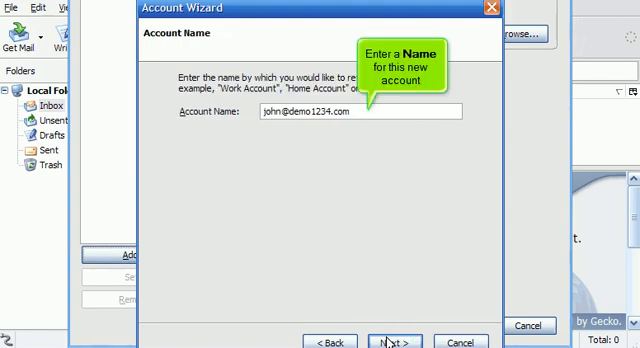
pyautogui.moveTo(380, 284)
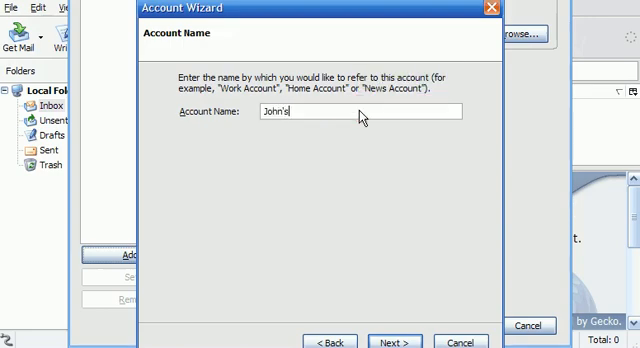
# Name the account John's Email and finish the naming step
pyautogui.write('Email')
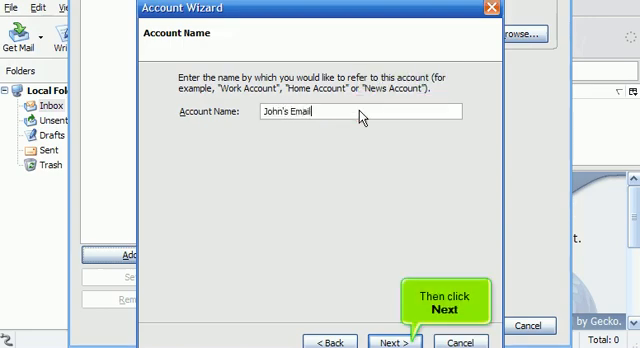
pyautogui.moveTo(388, 302)
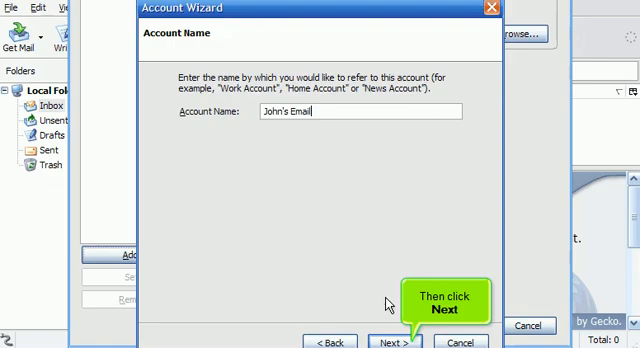
pyautogui.click(400, 342)
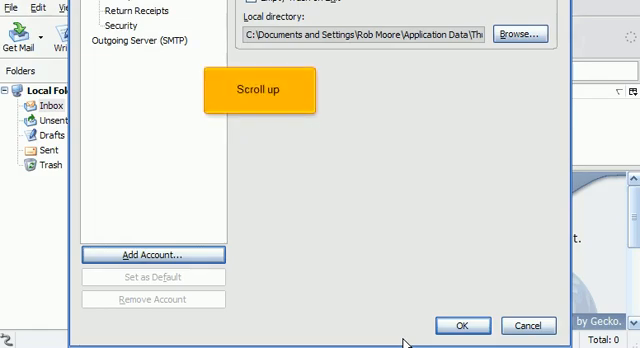
# Scroll the account list up to reach Outgoing Server (SMTP)
pyautogui.scroll(3)
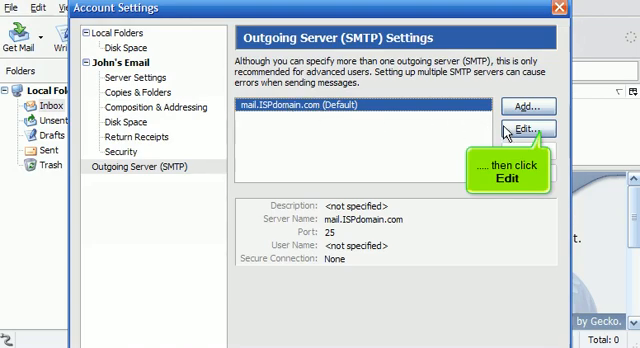
pyautogui.click(522, 130)
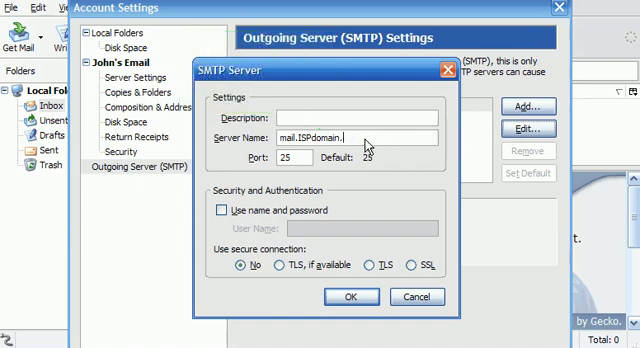
pyautogui.write('mail.dem')
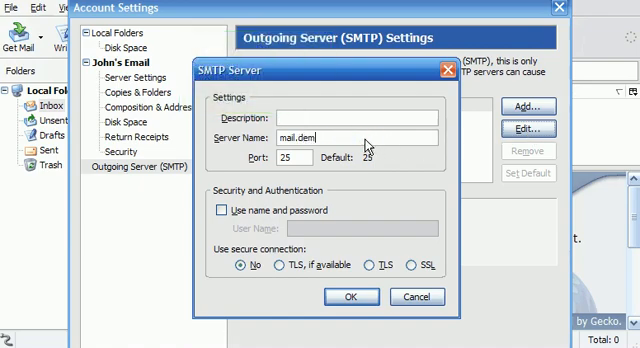
pyautogui.write('o1234.com')
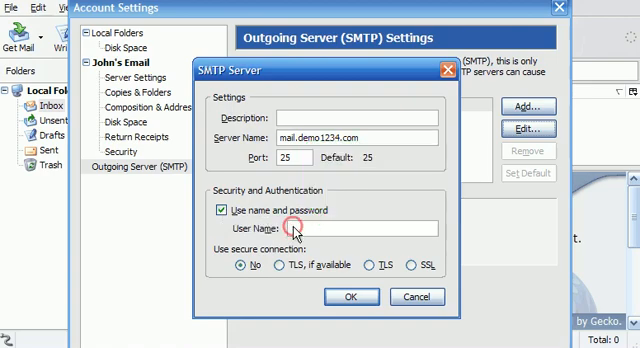
pyautogui.write('john@demo123')
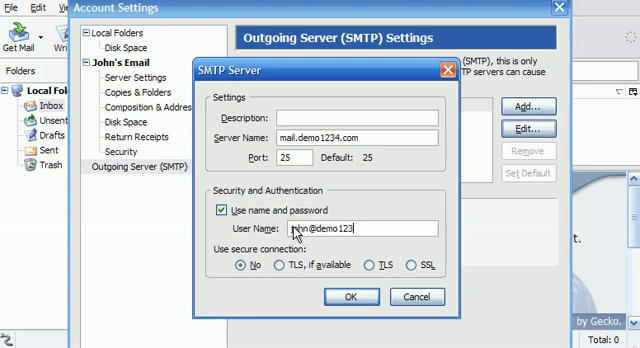
pyautogui.write('4.com')
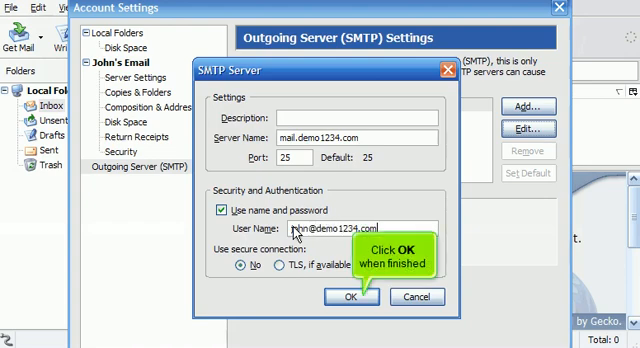